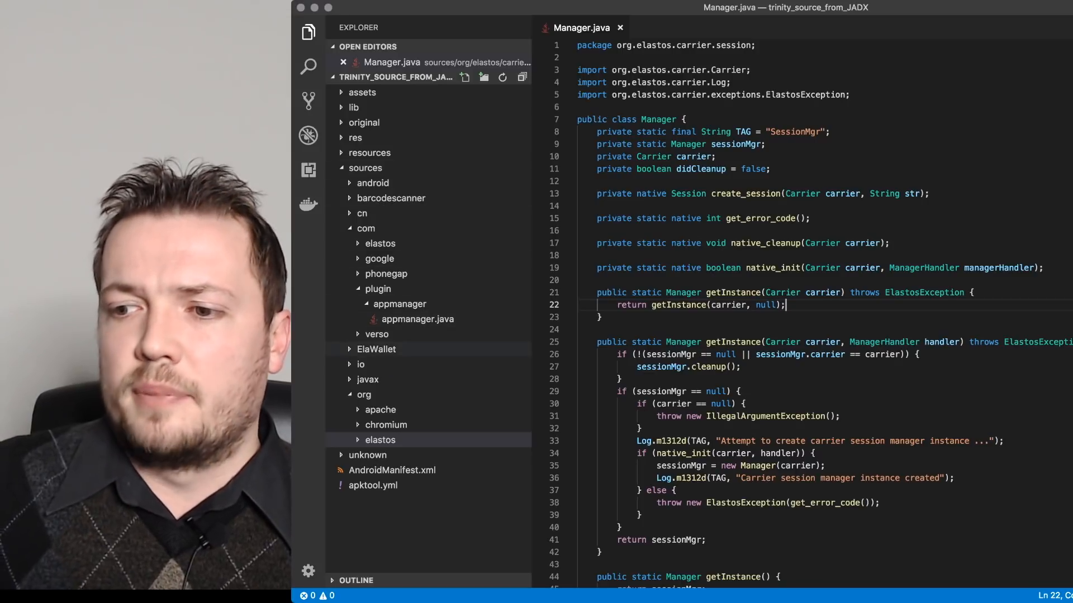
- Open ElaWallet's Wallet.java and scroll through its execute() switch cases
left_click(375, 348)
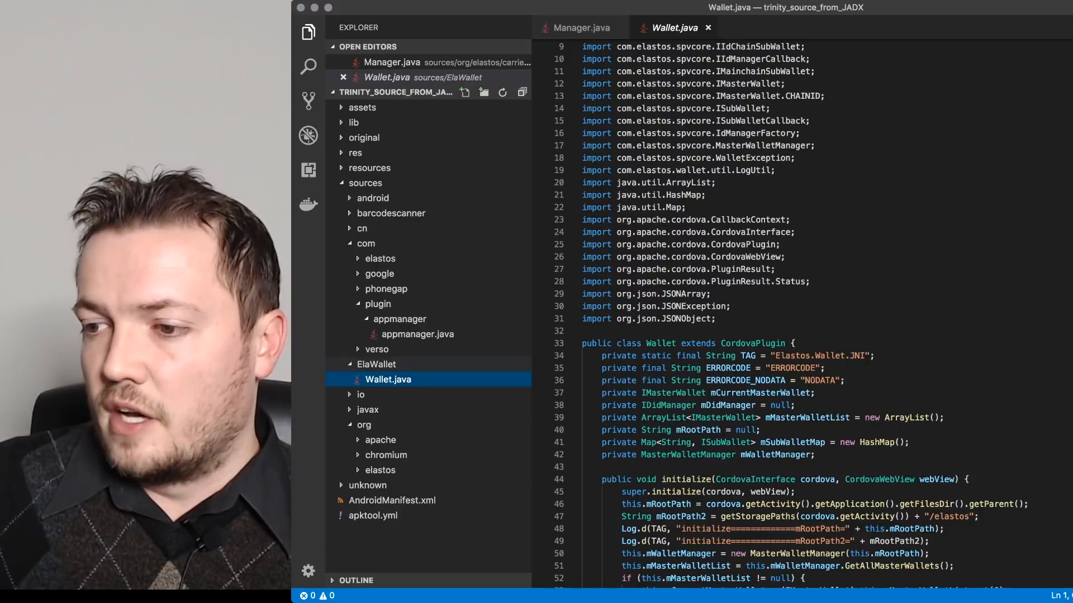
scroll("down", 3)
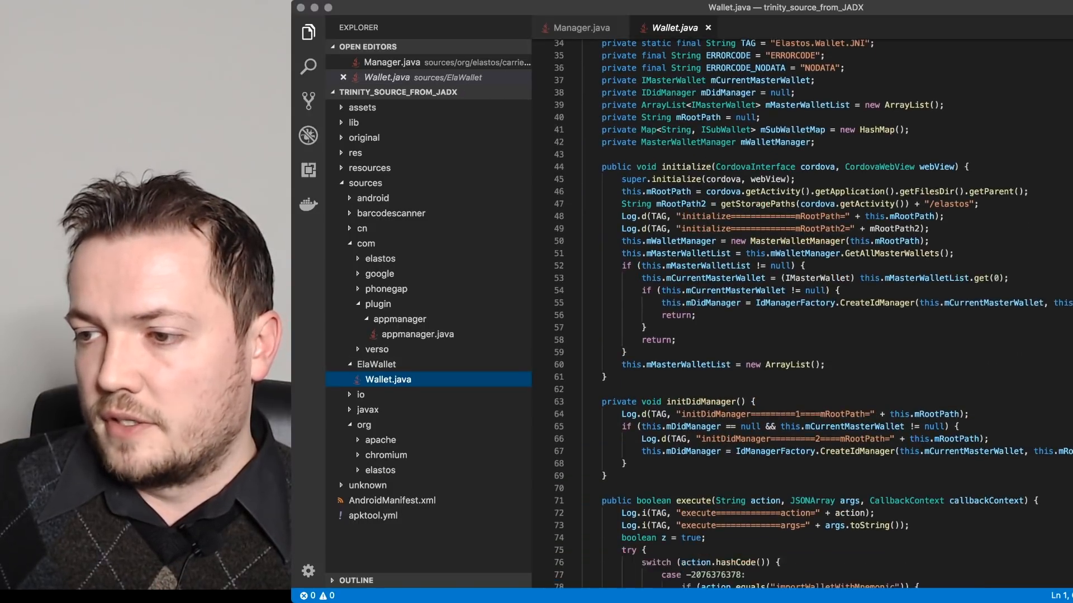
scroll("down", 3)
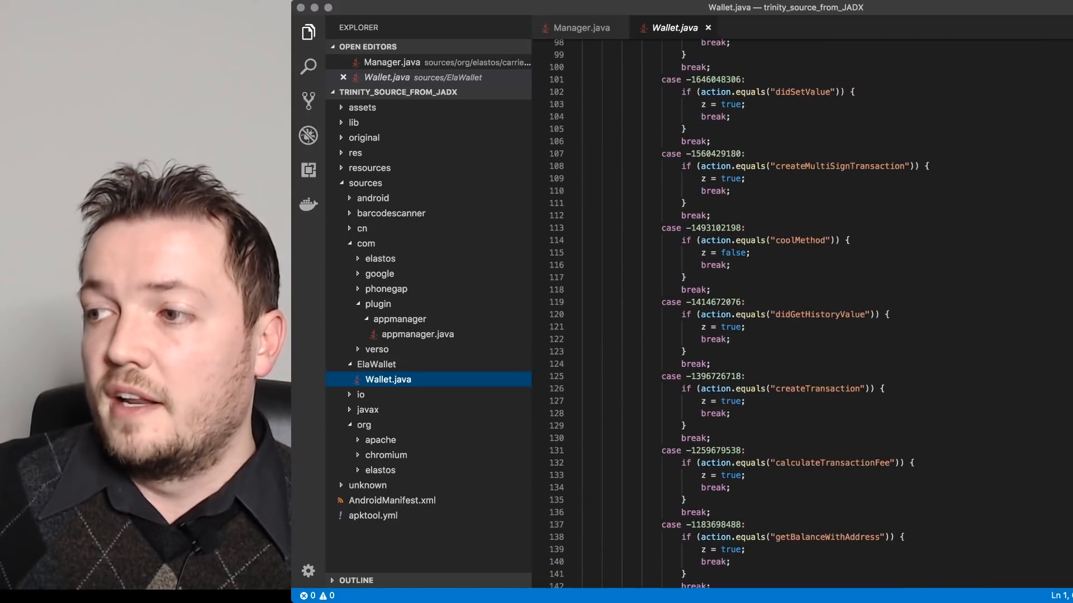
scroll("down", 3)
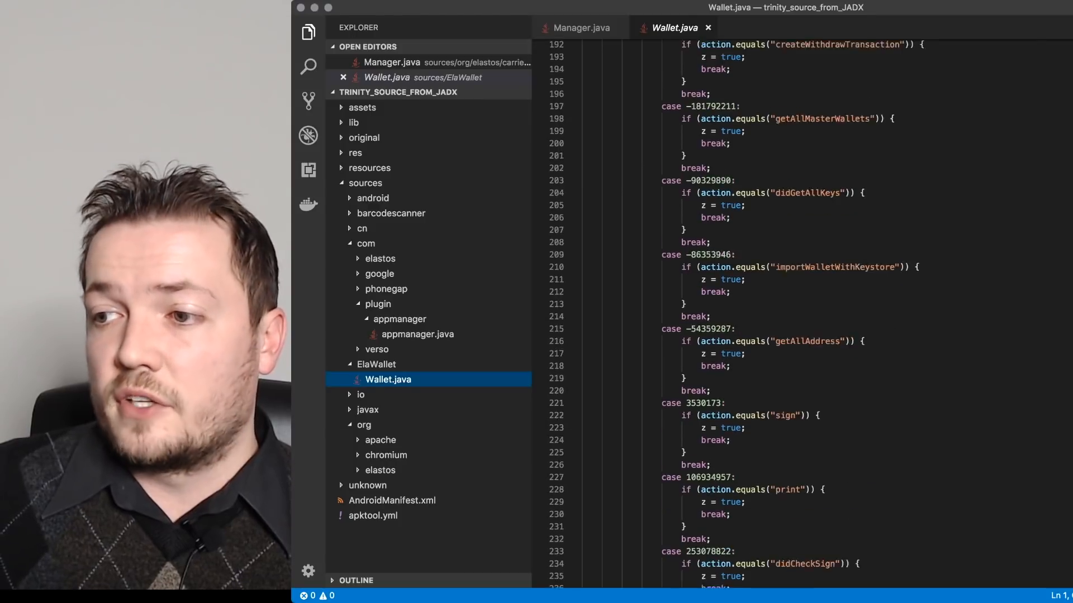
scroll("down", 3)
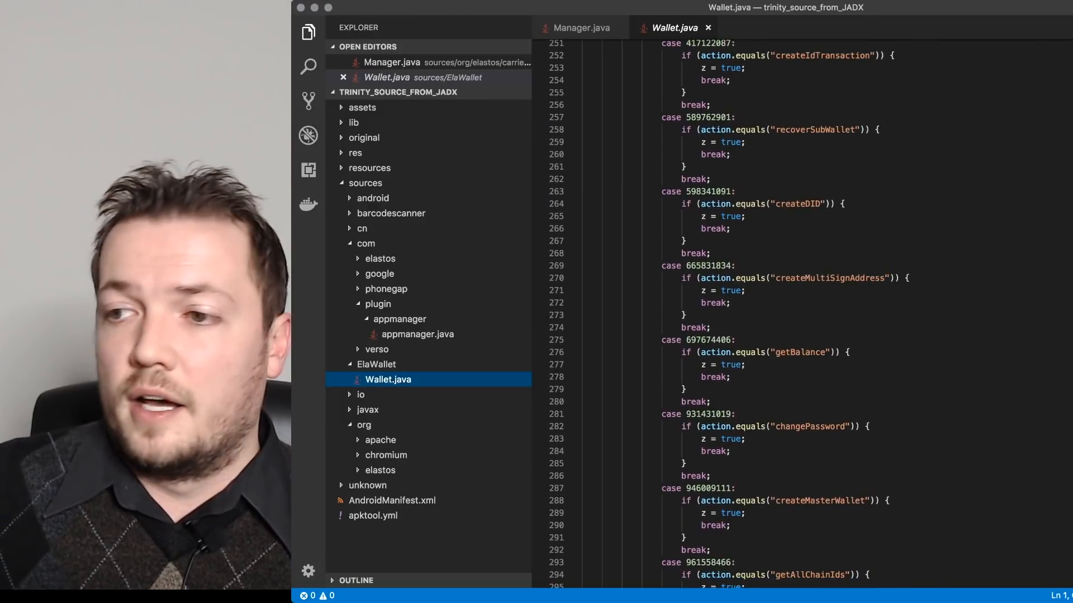
scroll("down", 3)
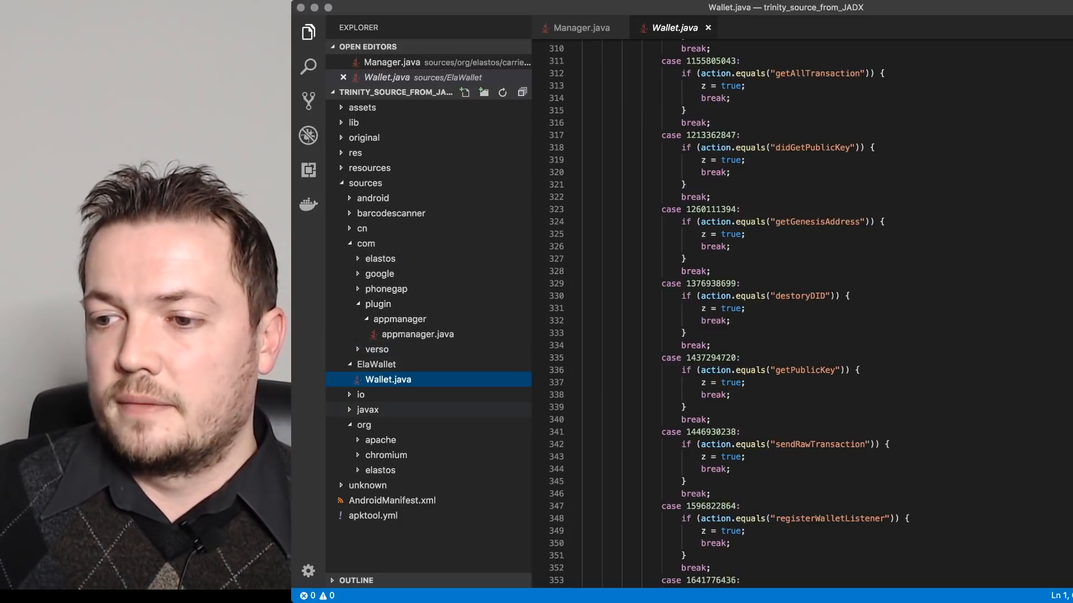
- Expand org > elastos > carrier and open Carrier.java to view its user-info and presence methods
left_click(360, 395)
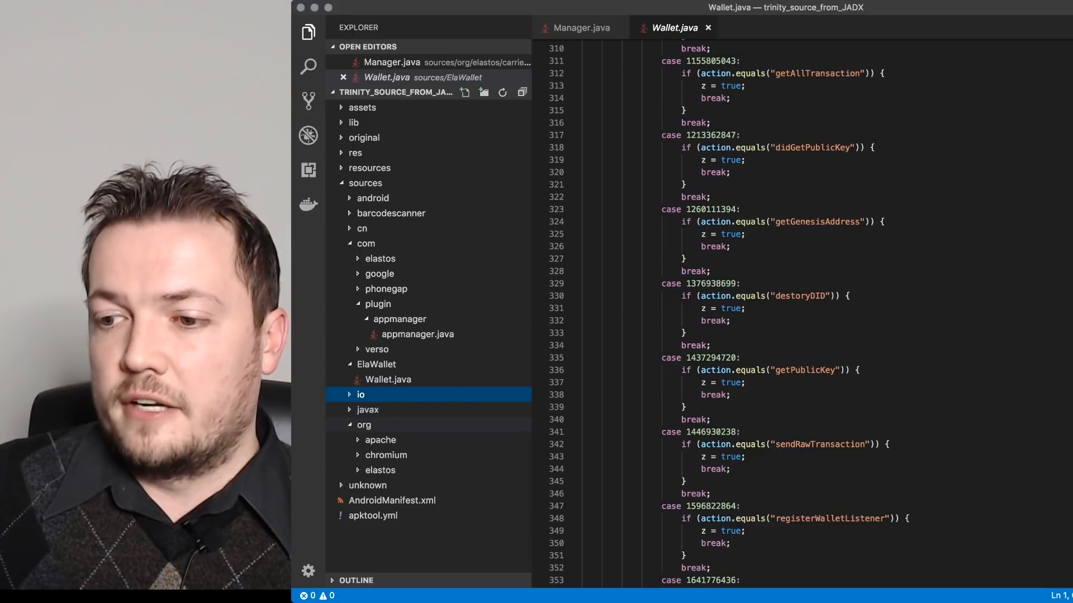
left_click(380, 469)
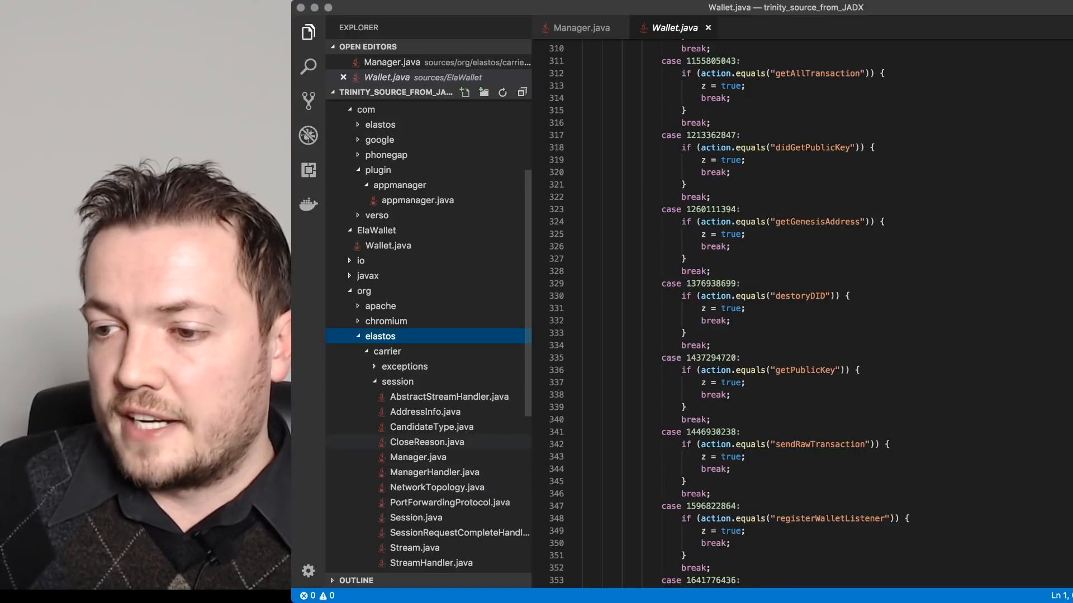
scroll("down", 3)
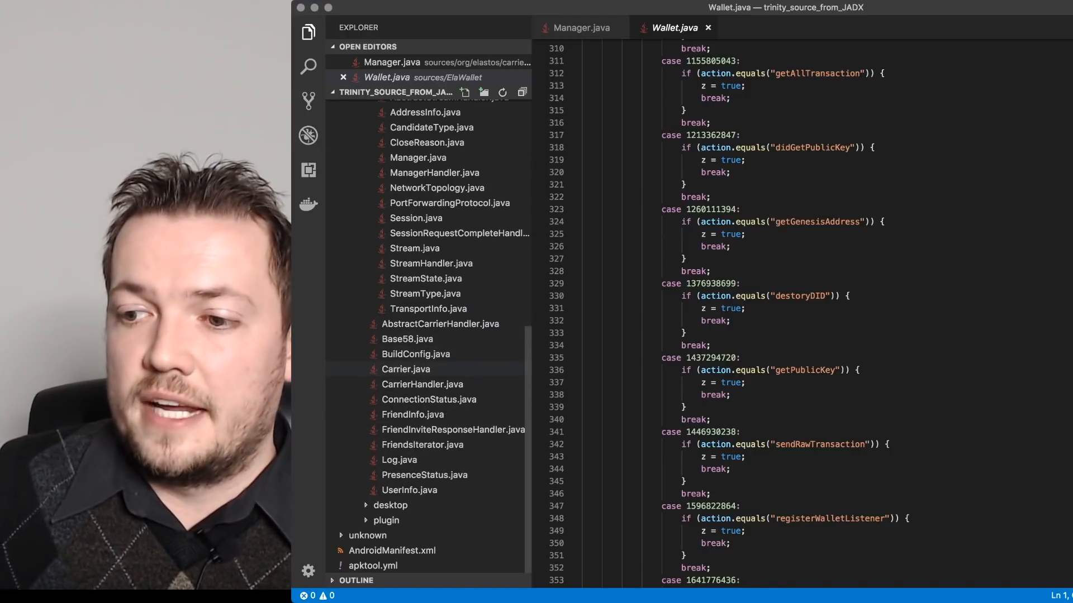
left_click(405, 369)
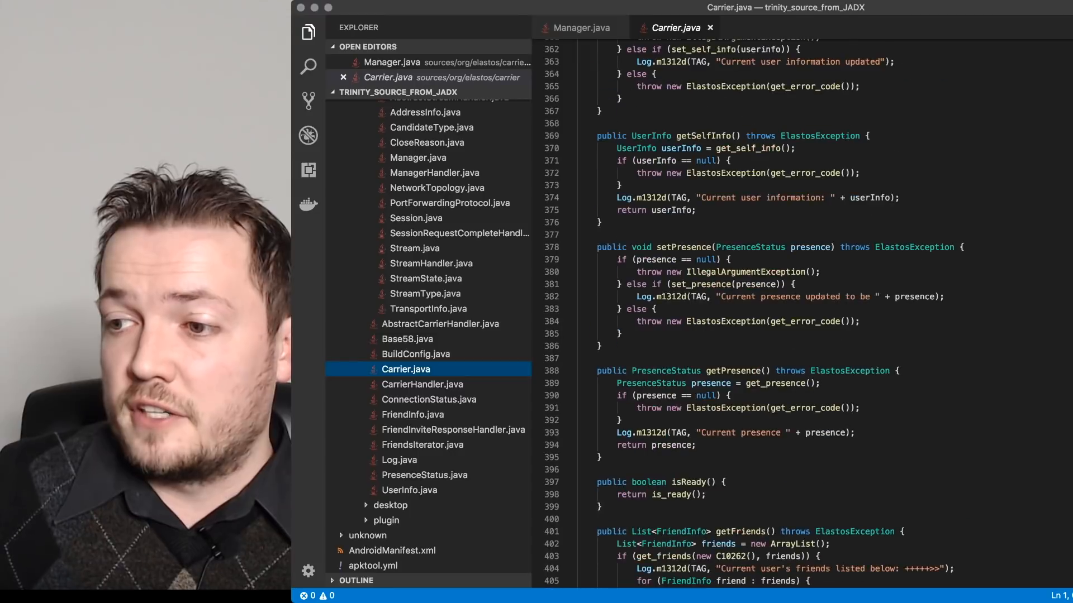
scroll("down", 3)
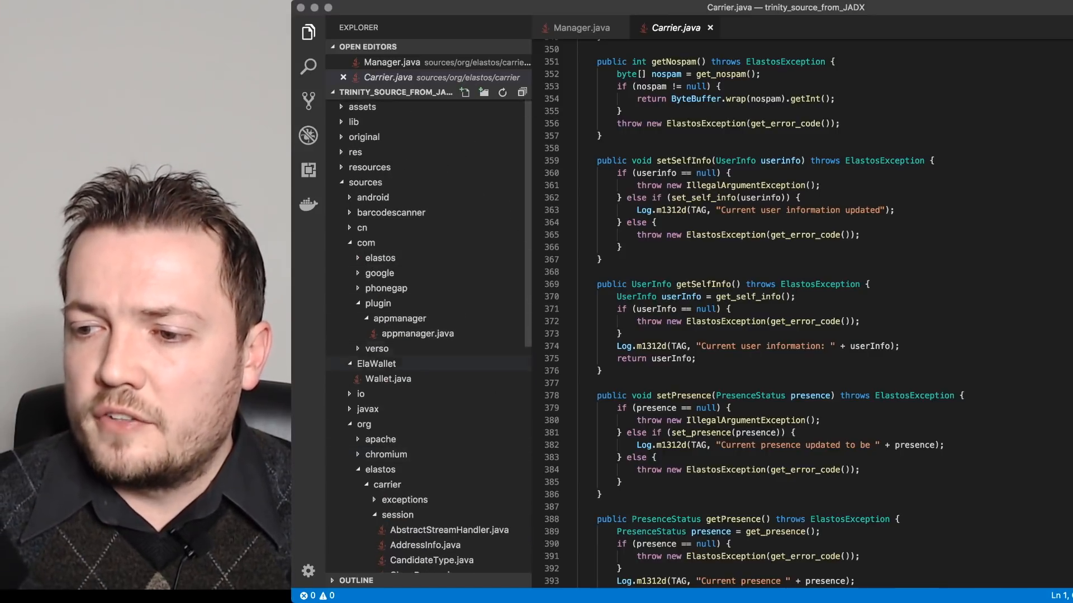
- Expand org > chromium and the assets folder, then open the binary wallet.epk
left_click(386, 363)
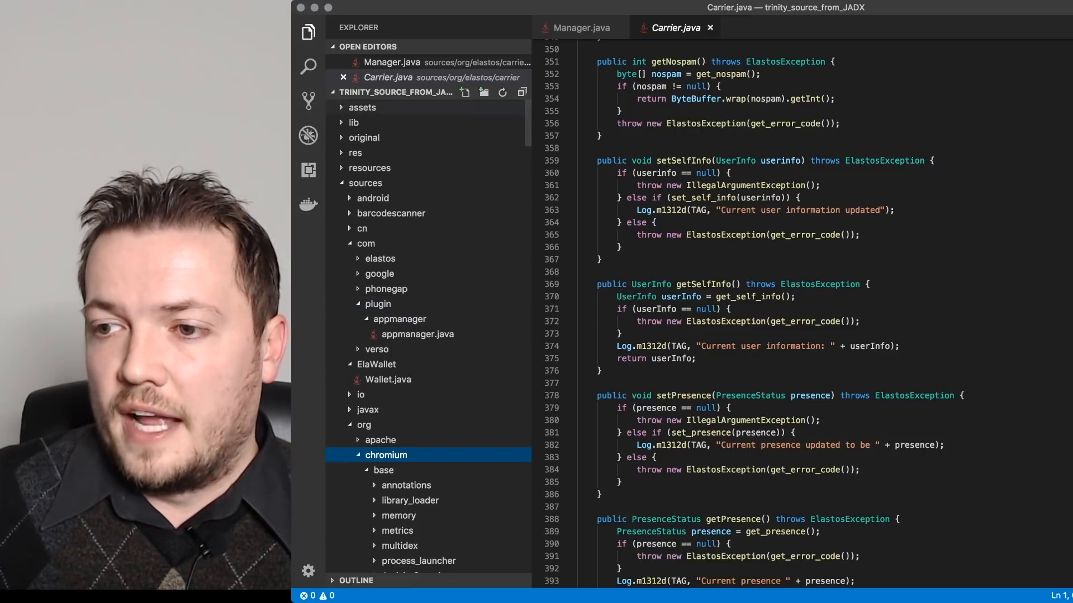
left_click(362, 108)
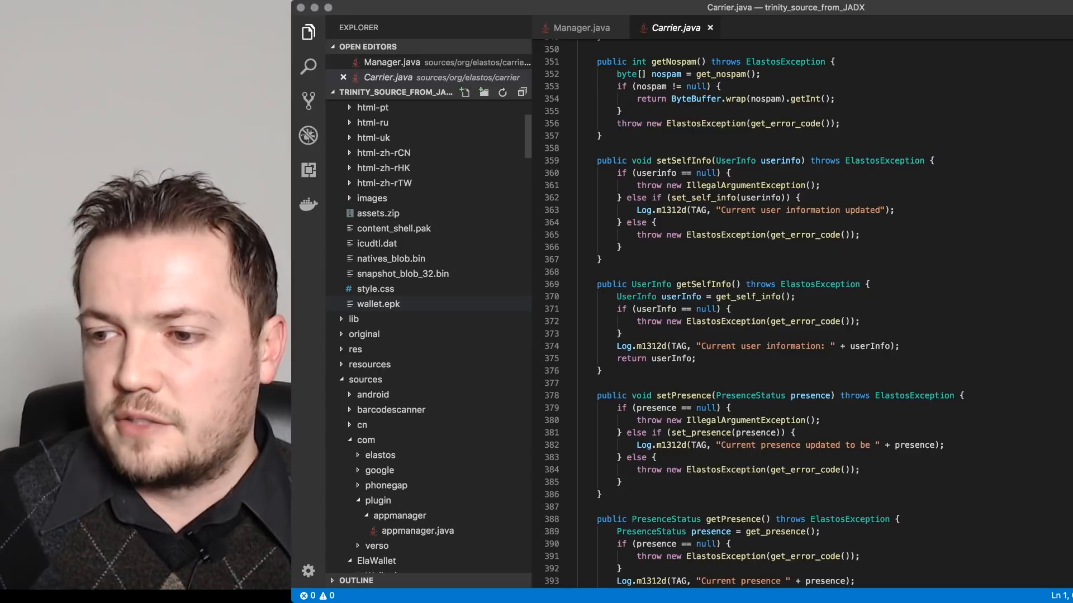
left_click(378, 304)
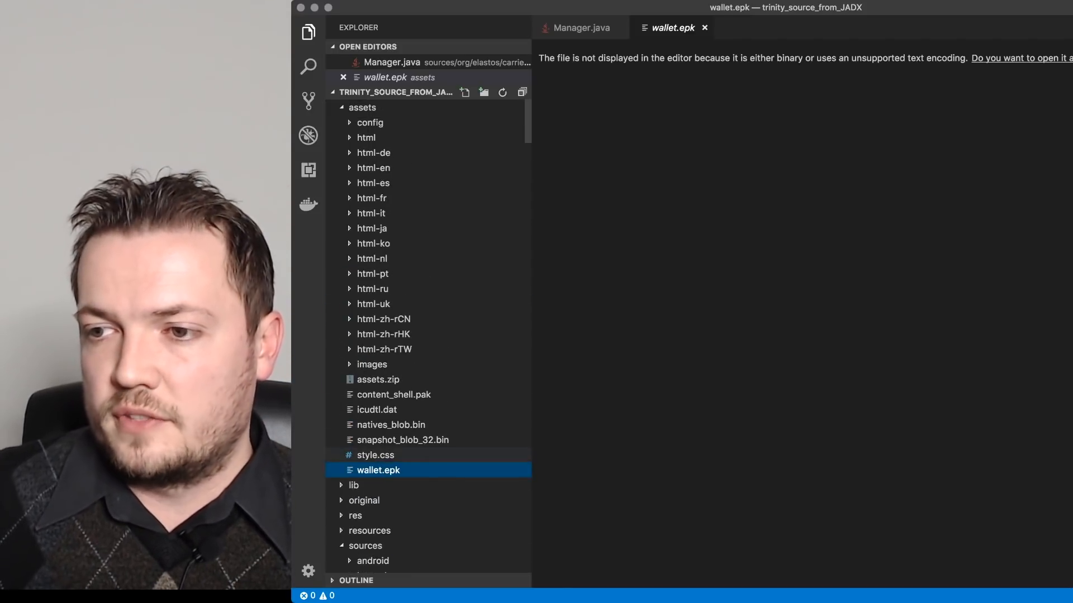
- Expand sources > barcodescanner, then open plugin > appmanager > appmanager.java
left_click(370, 122)
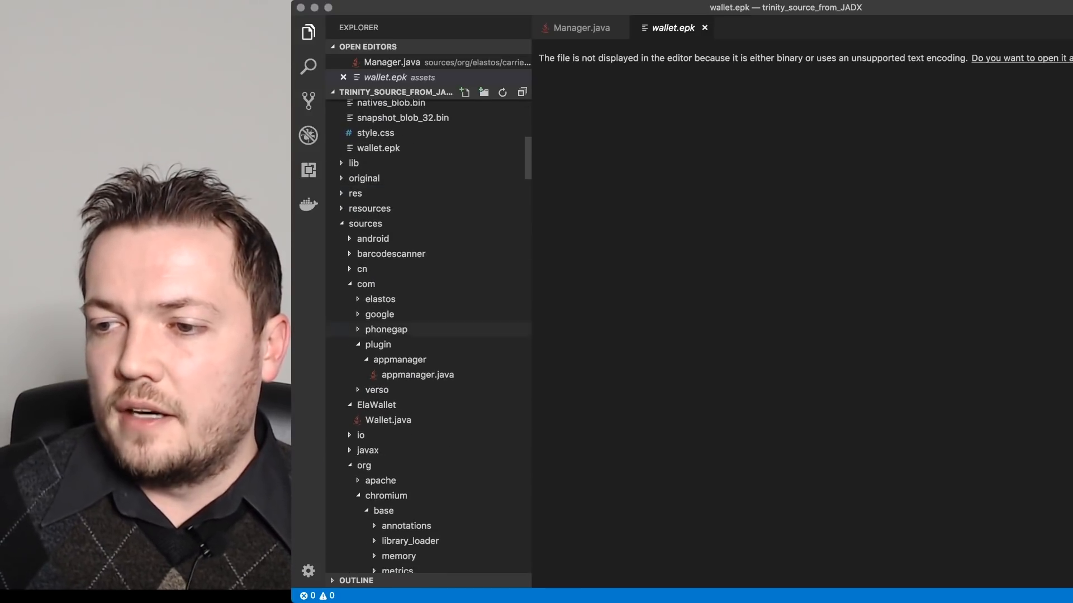
scroll("down", 3)
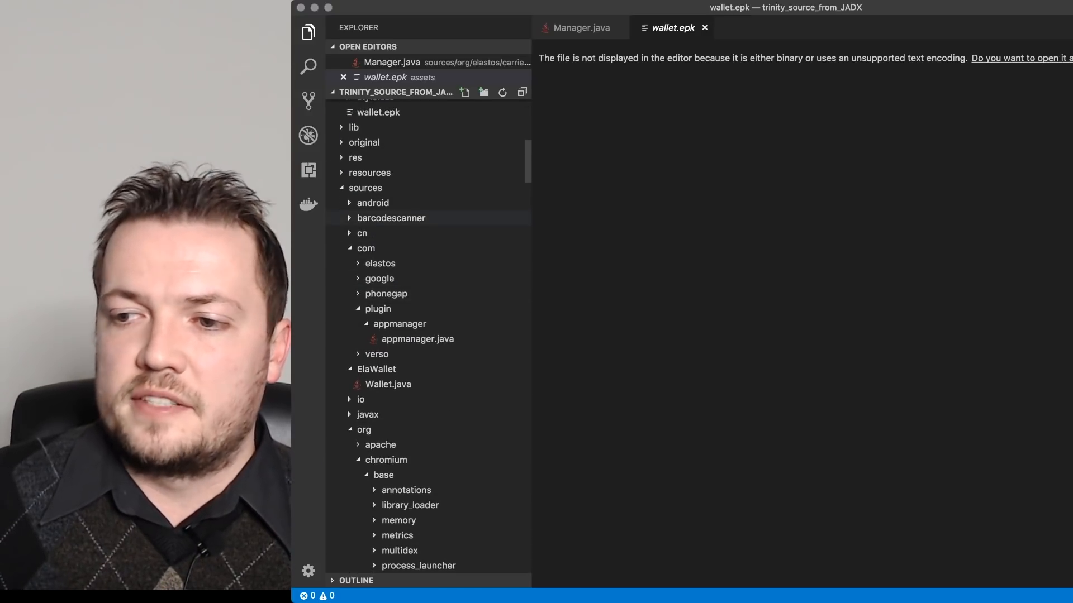
left_click(391, 217)
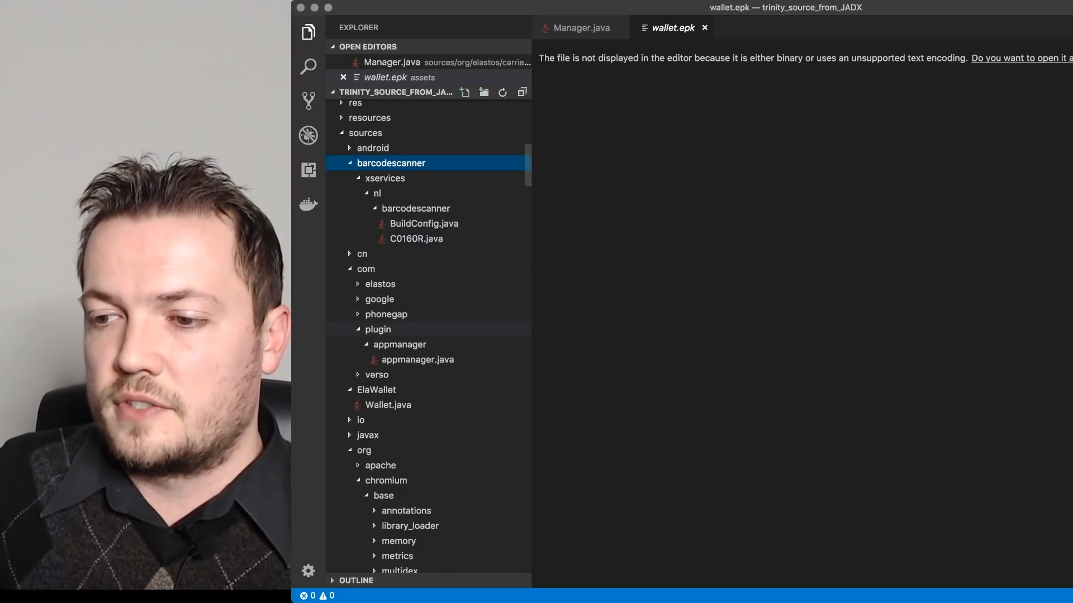
left_click(416, 360)
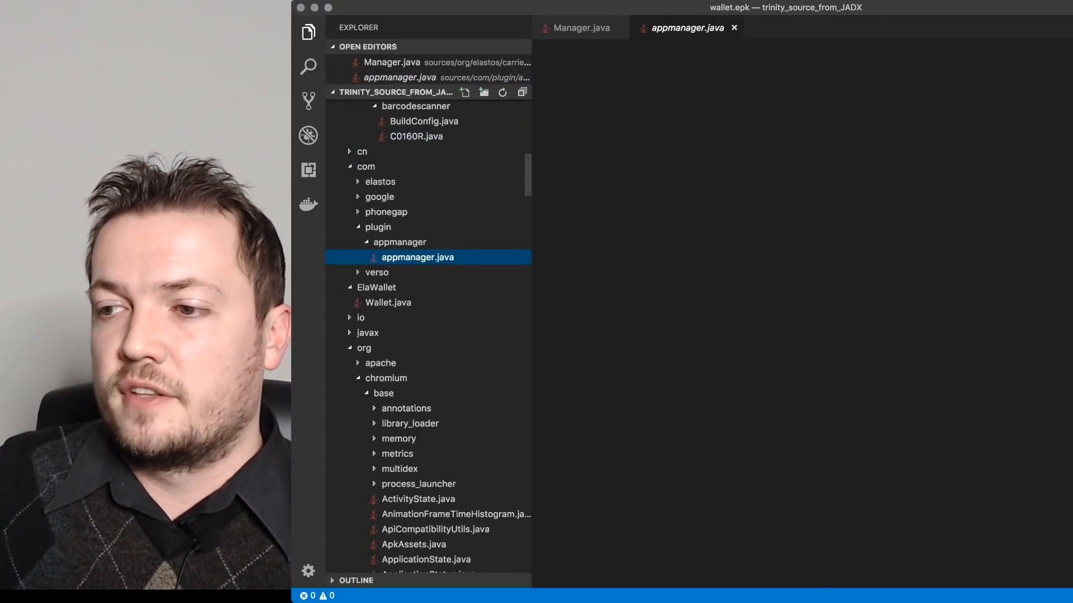
left_click(418, 257)
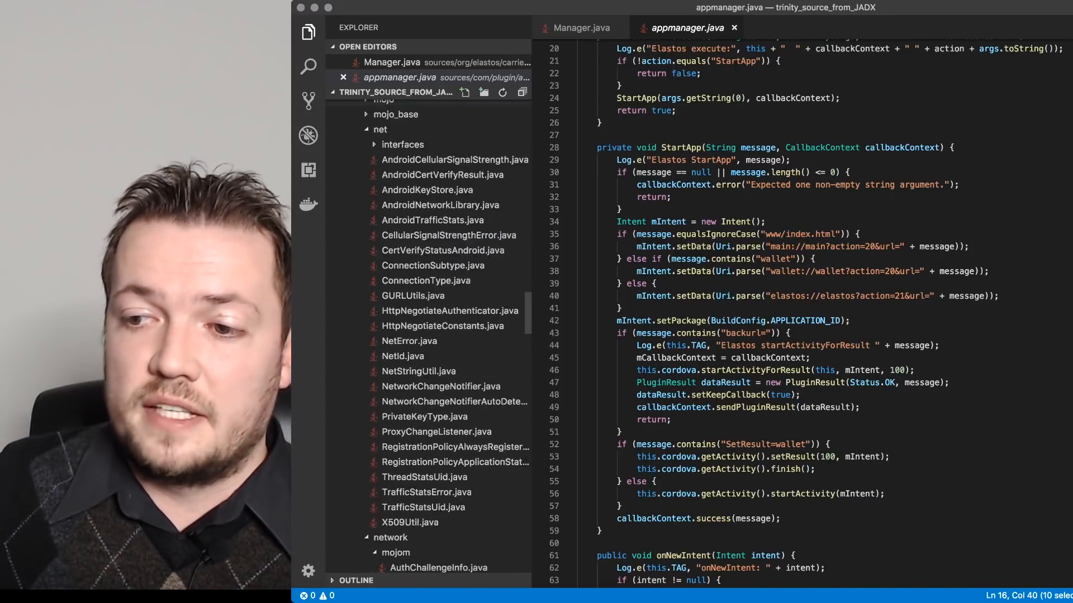
scroll("down", 3)
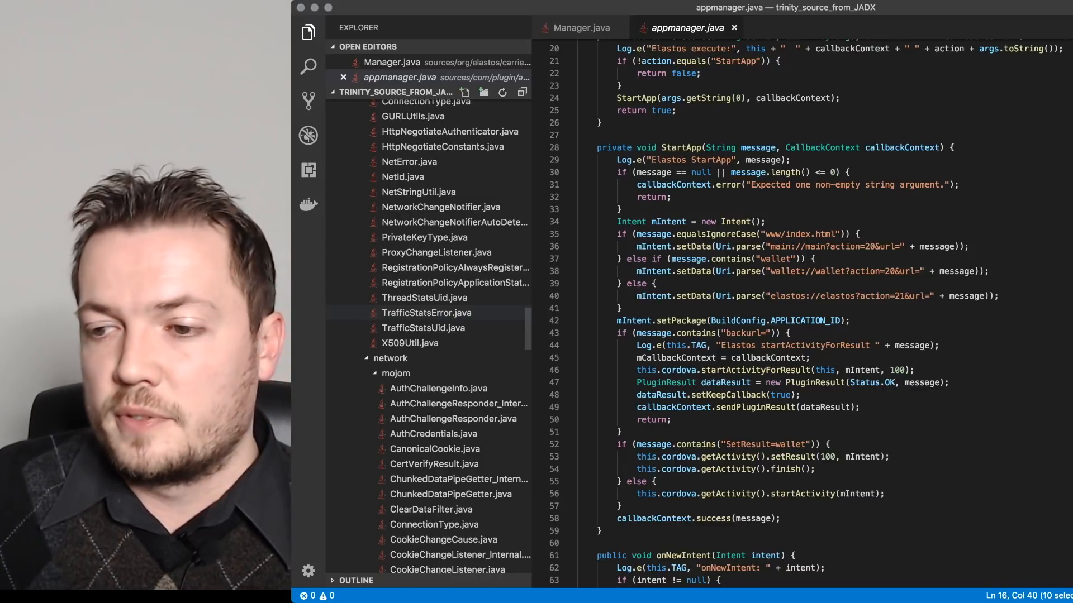
scroll("down", 3)
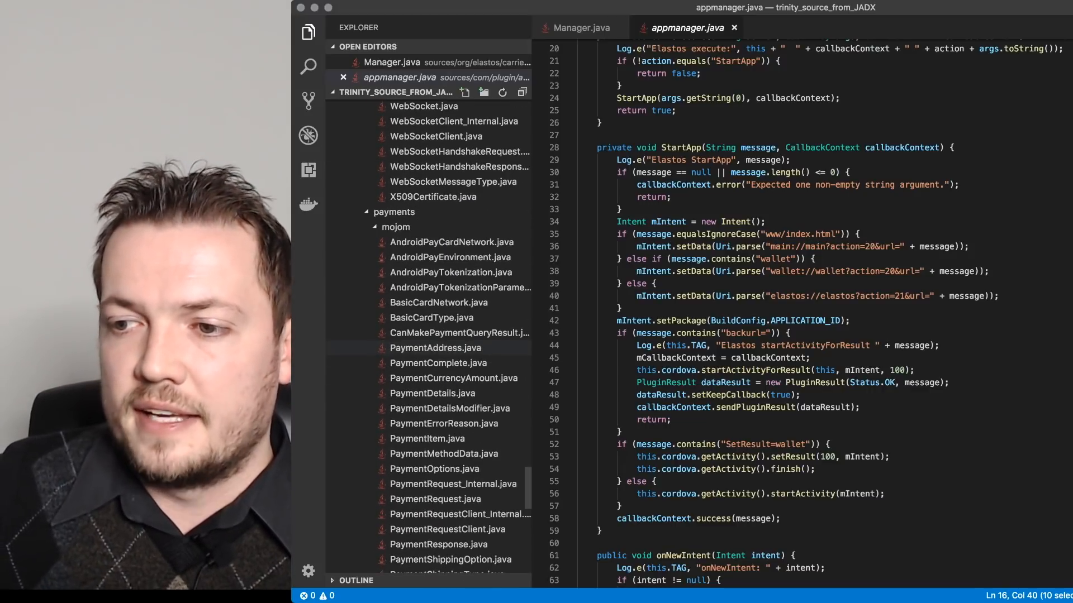
scroll("down", 3)
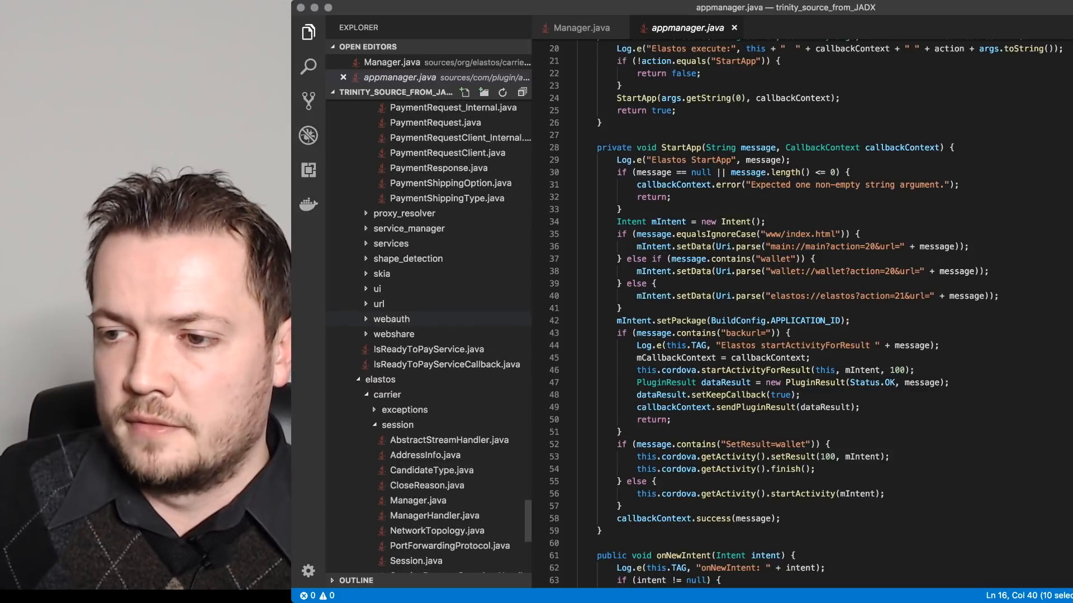
scroll("down", 3)
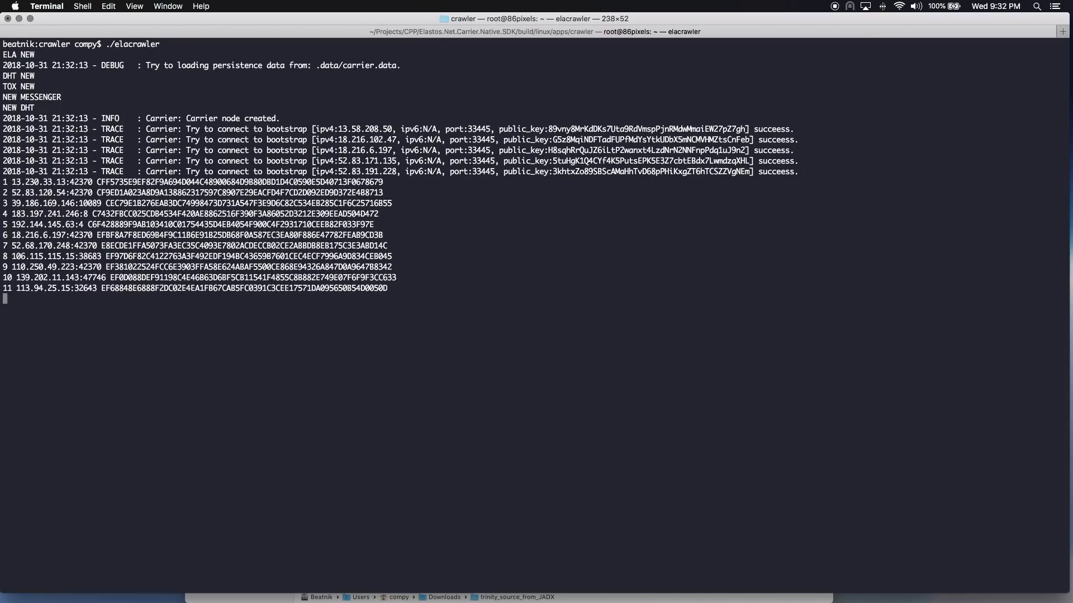
- Scroll the elacrawler output past 110 discovered nodes with addresses, ports and IDs
scroll("down", 3)
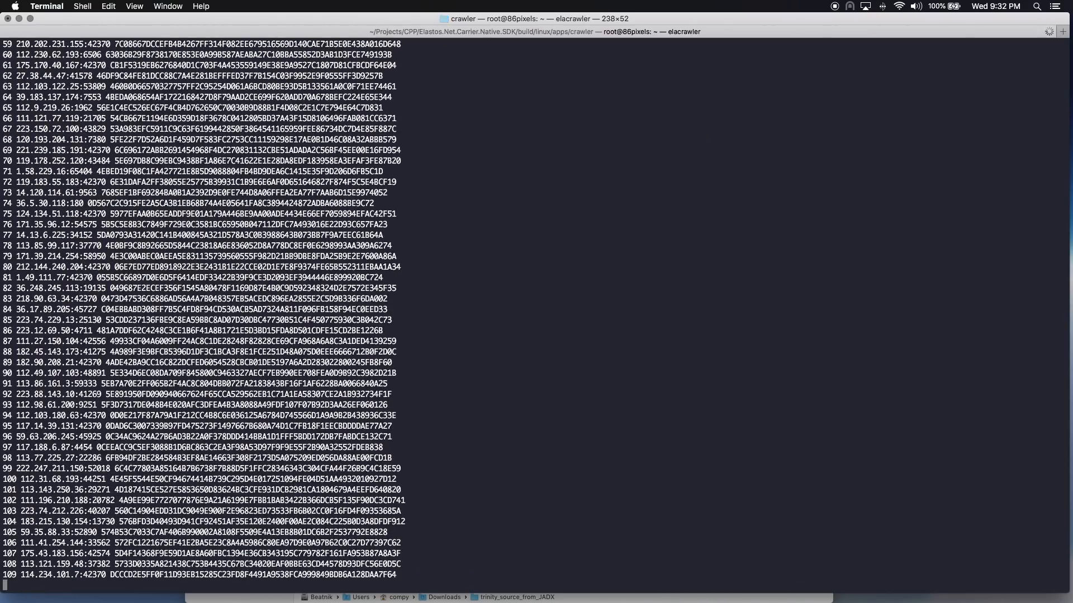
scroll("down", 3)
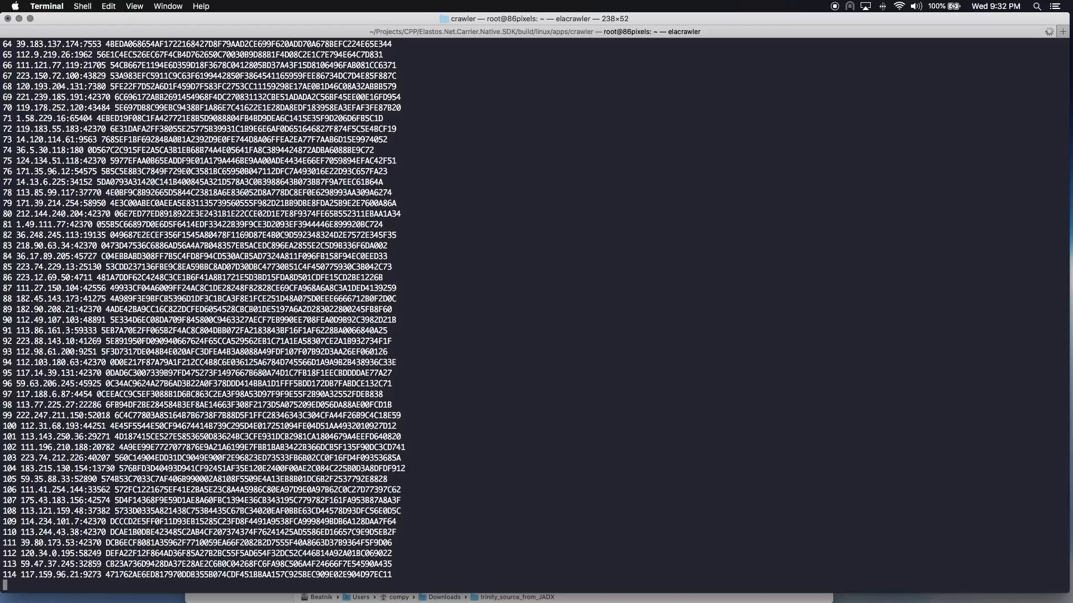